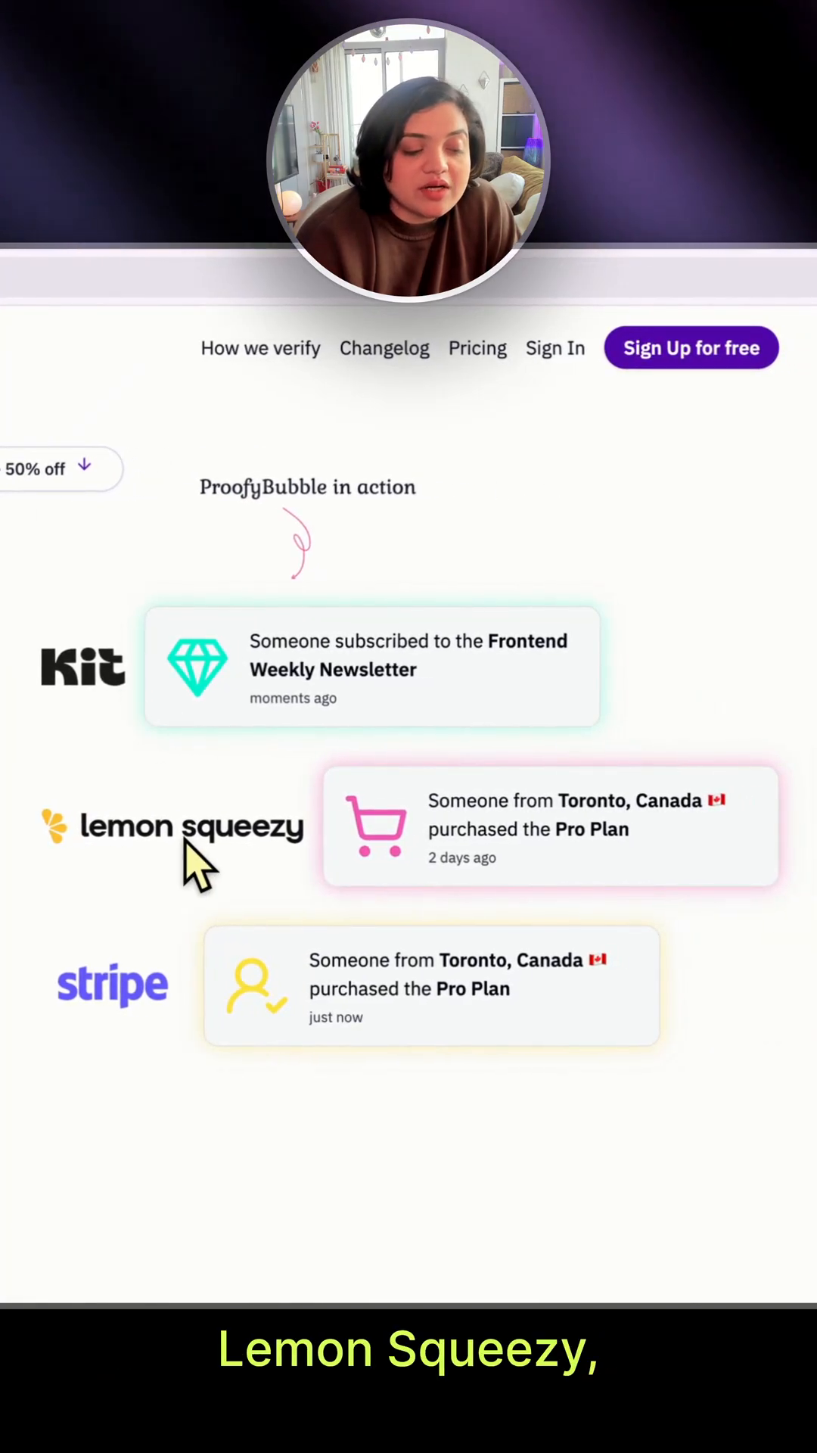
mouse_move(118, 1008)
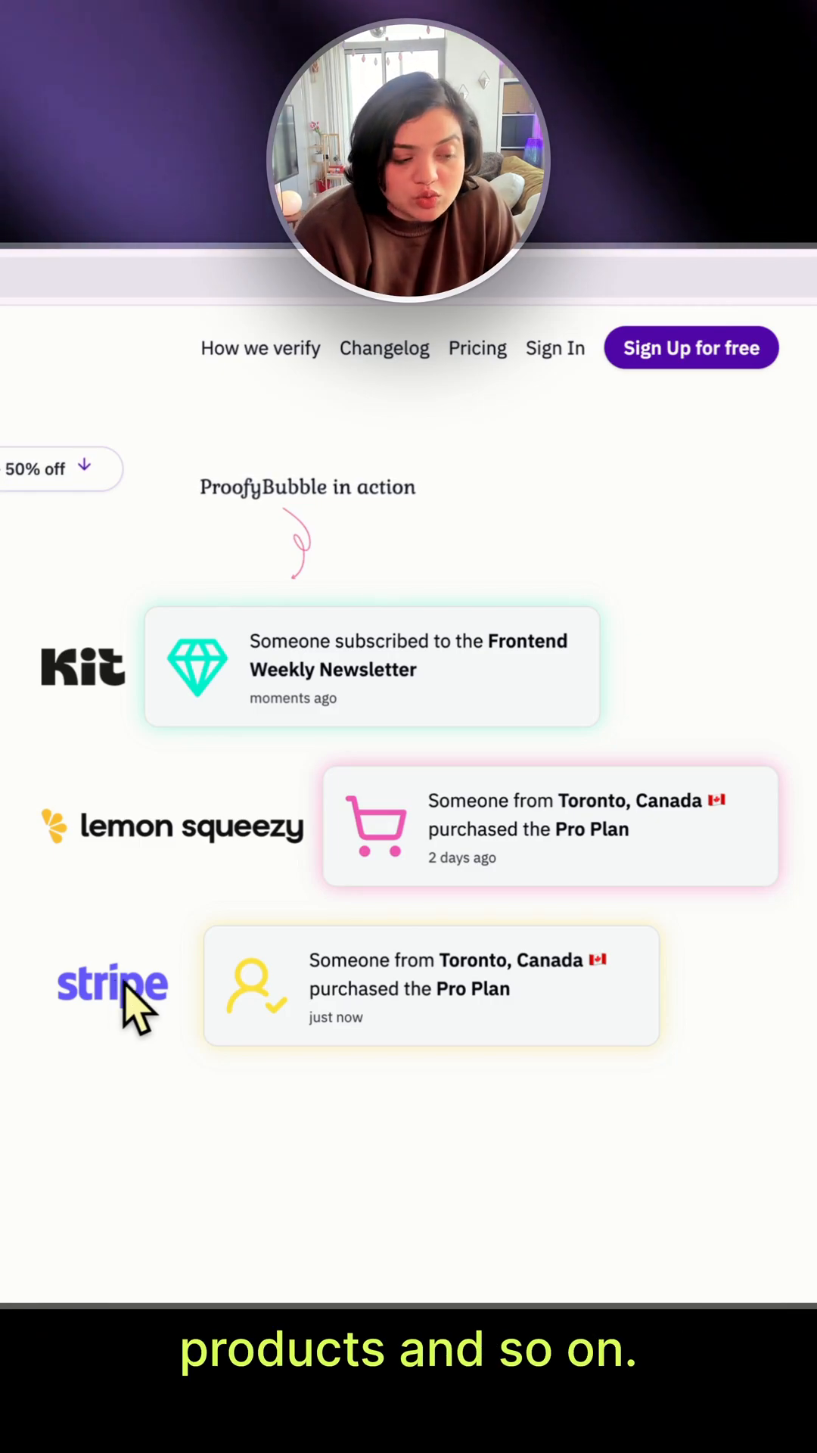
mouse_move(349, 1199)
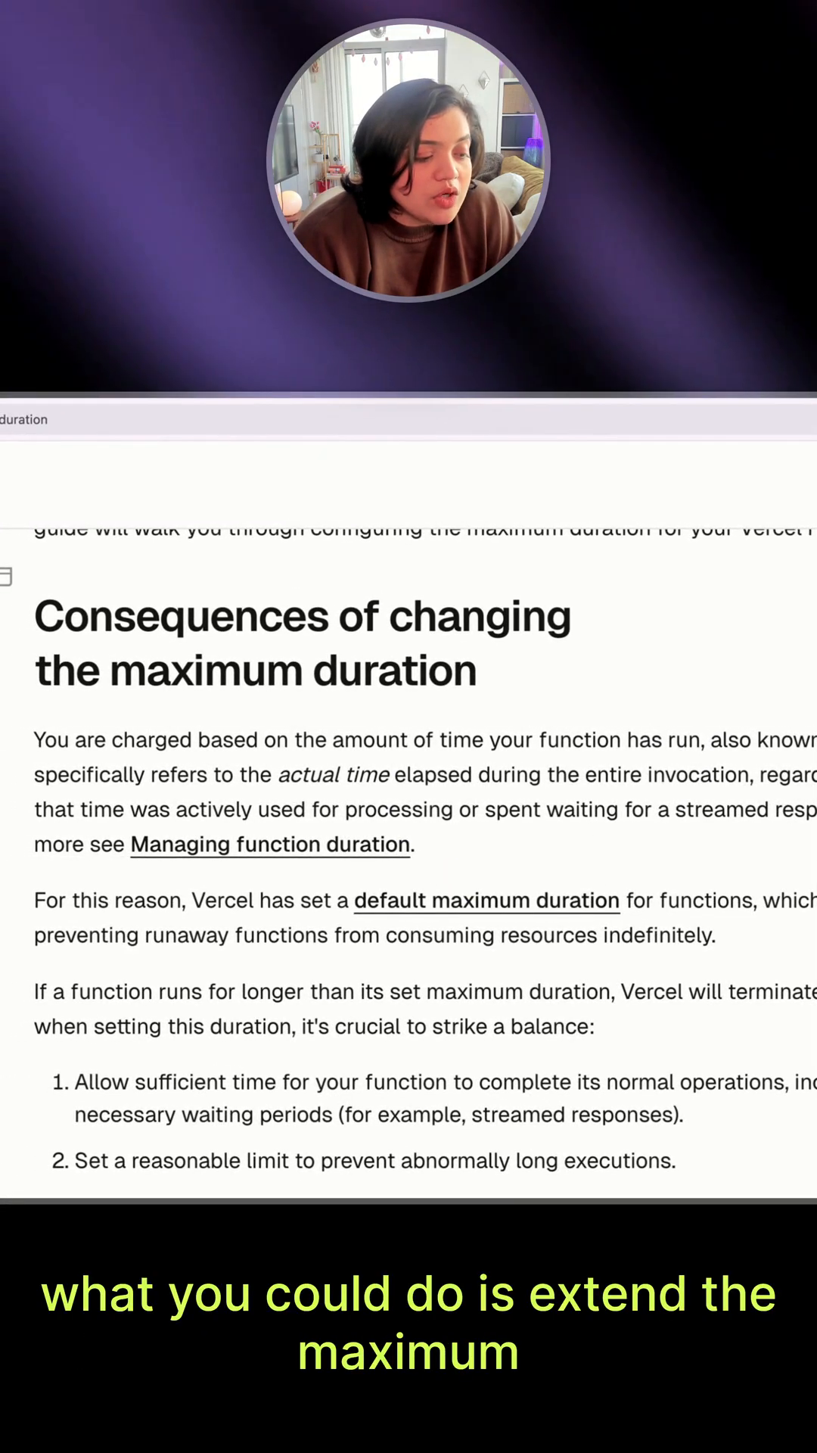
mouse_move(547, 950)
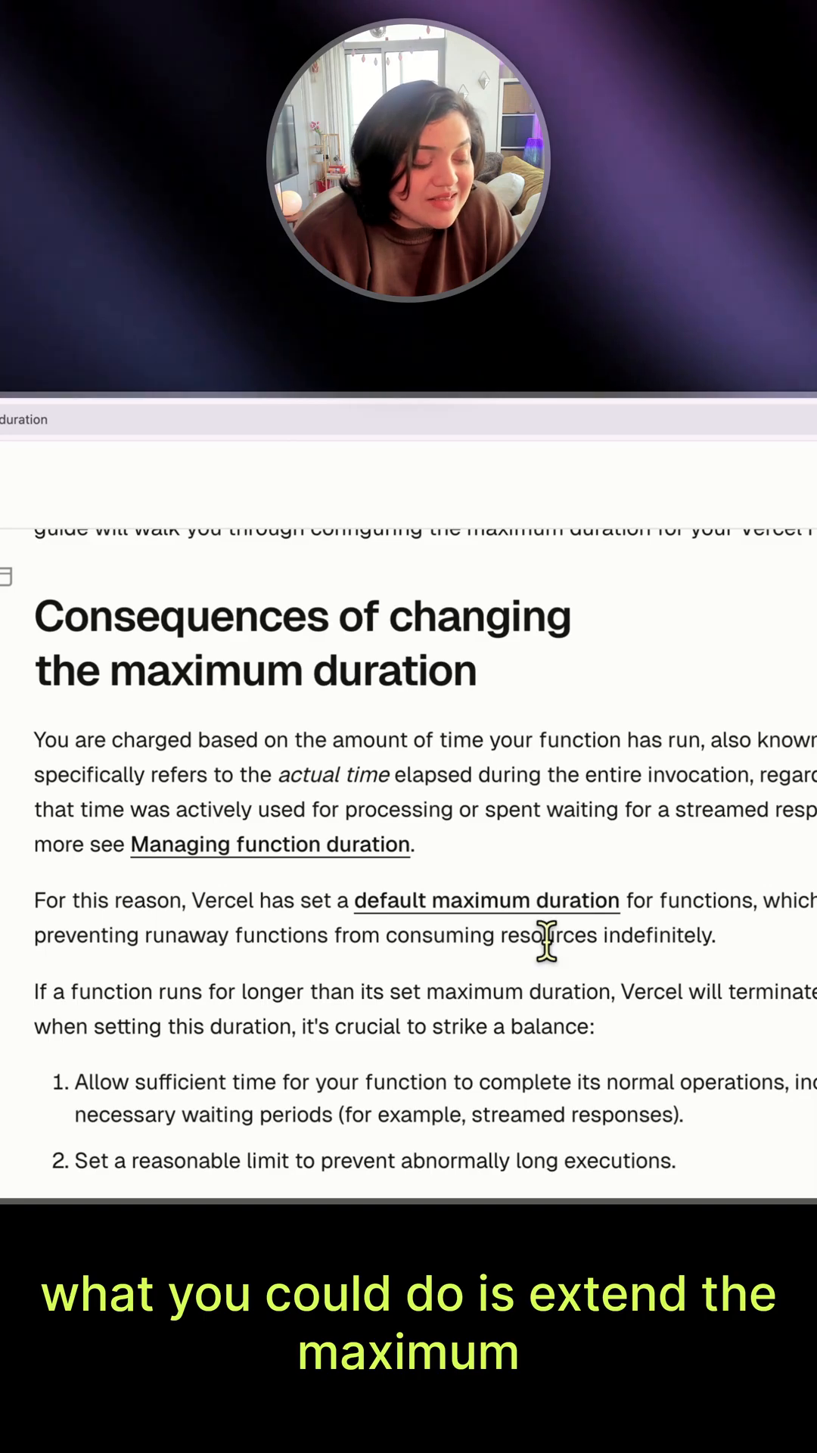
scroll(down, 3)
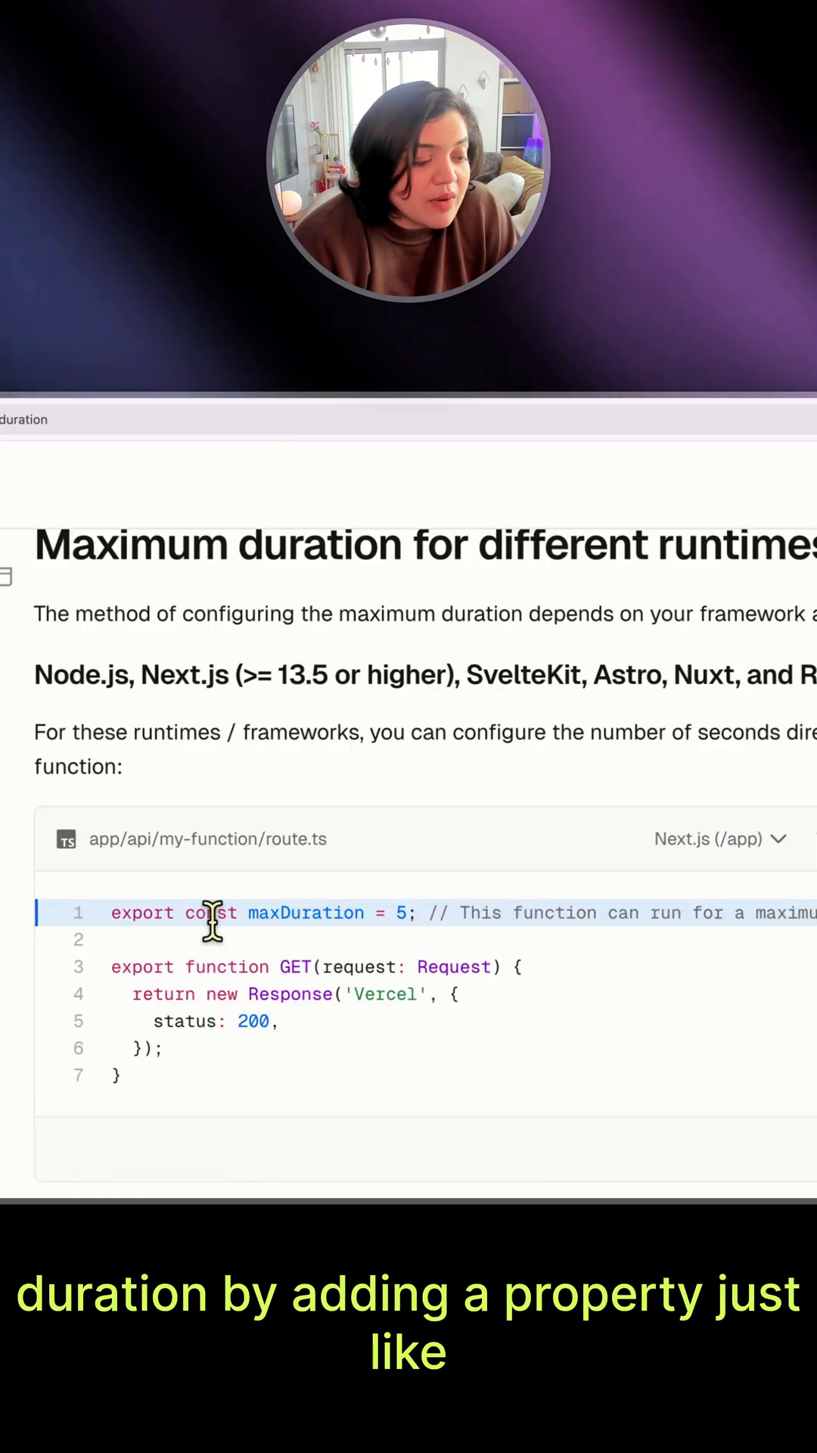